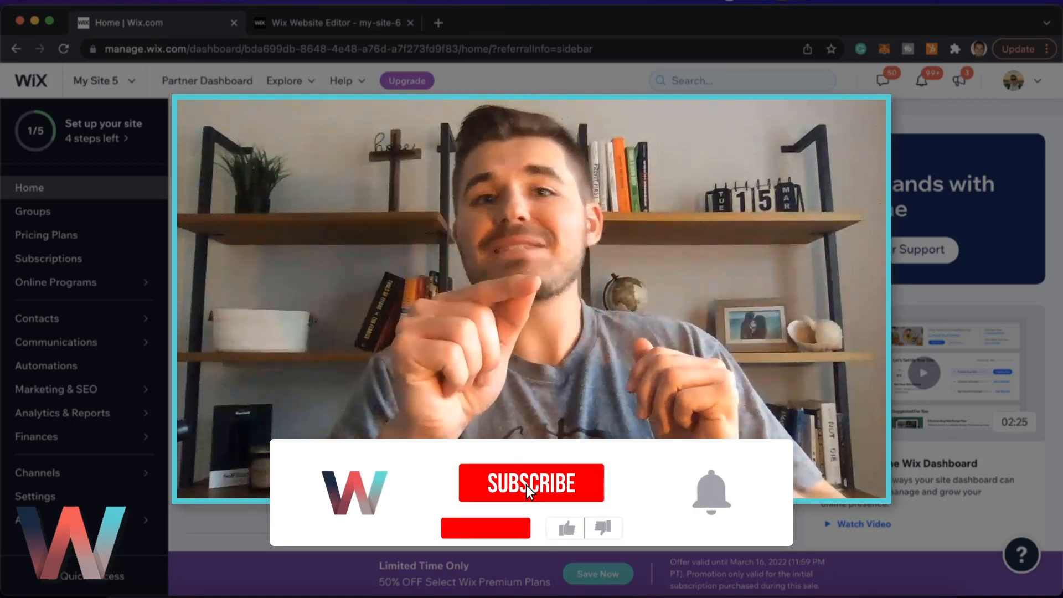
Go to Automations in the site dashboard sidebar to begin a new automation
{"action": "left_click", "coordinate": [532, 483]}
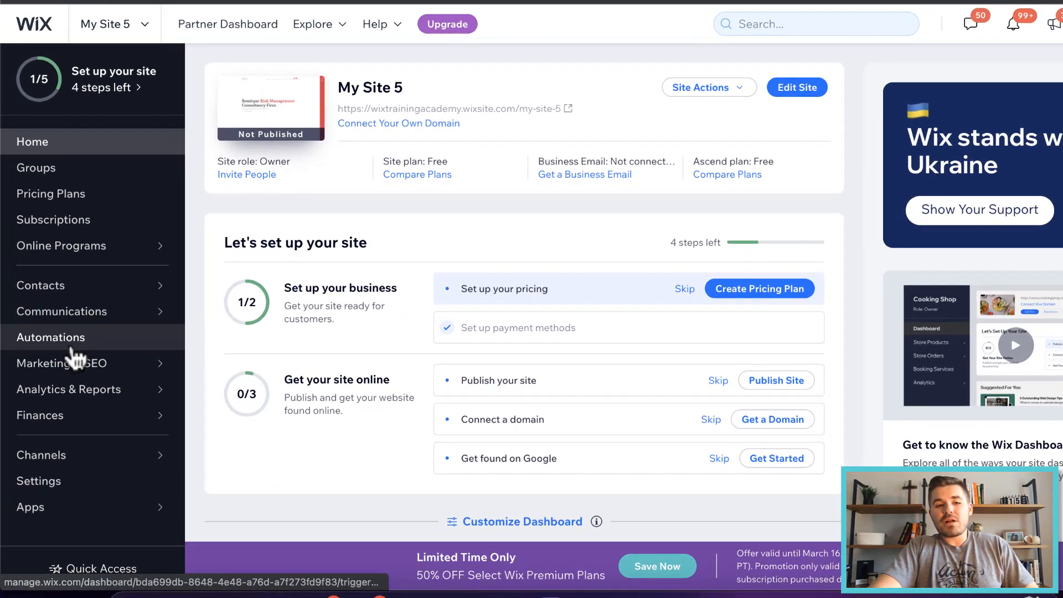
{"action": "scroll", "scroll_direction": "down", "scroll_amount": 3}
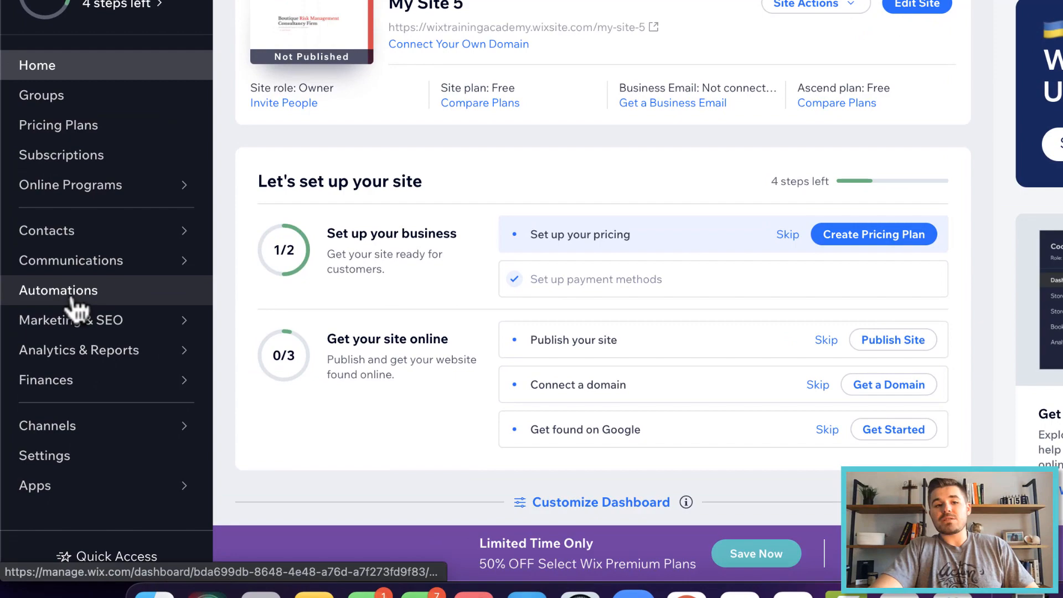
{"action": "left_click", "coordinate": [59, 290]}
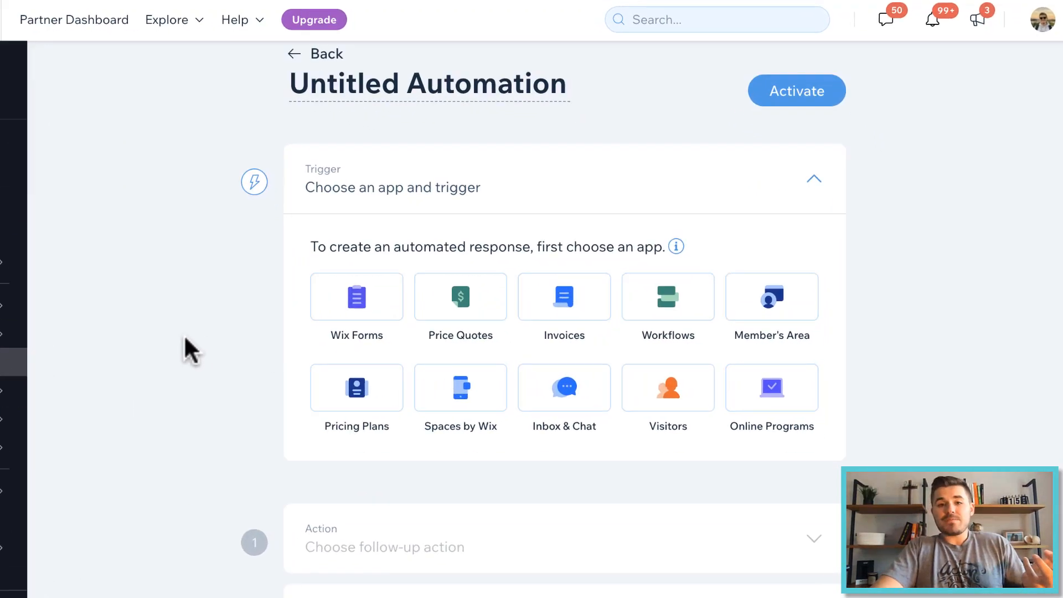
{"action": "scroll", "scroll_direction": "down", "scroll_amount": 3}
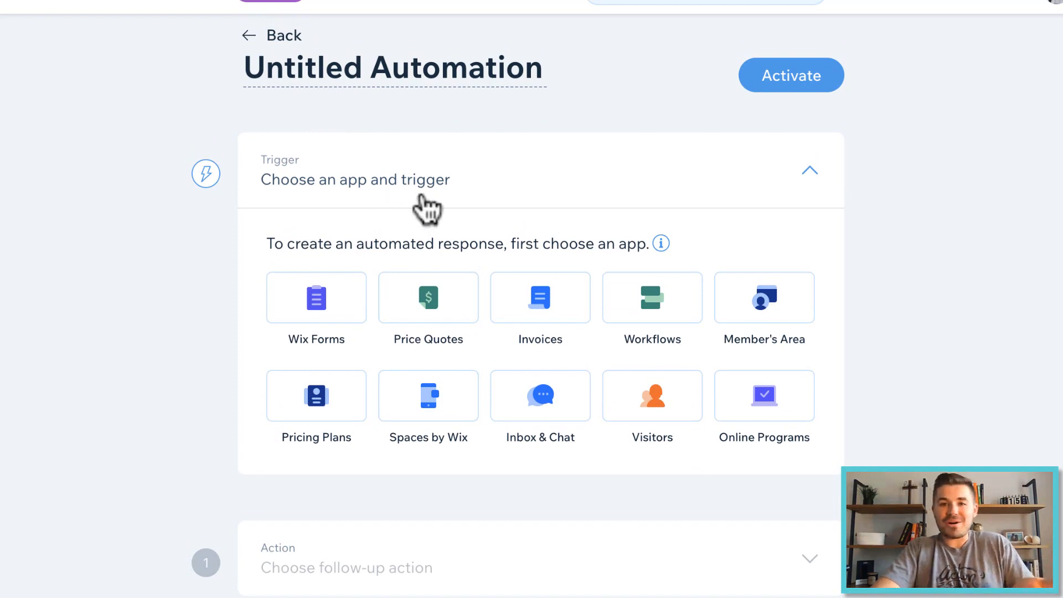
{"action": "double_click", "coordinate": [393, 67]}
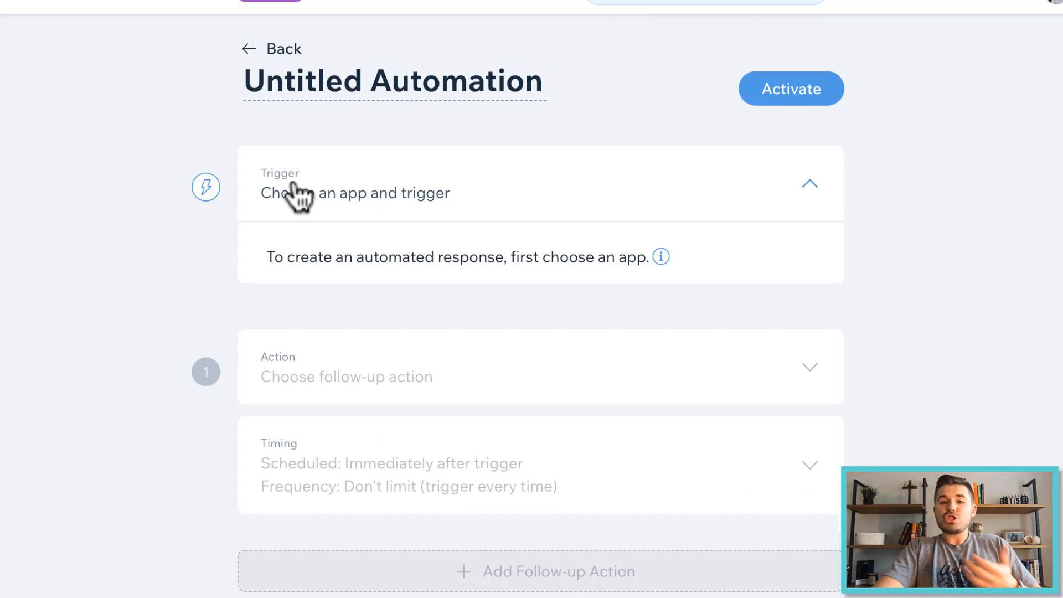
{"action": "left_click", "coordinate": [355, 193]}
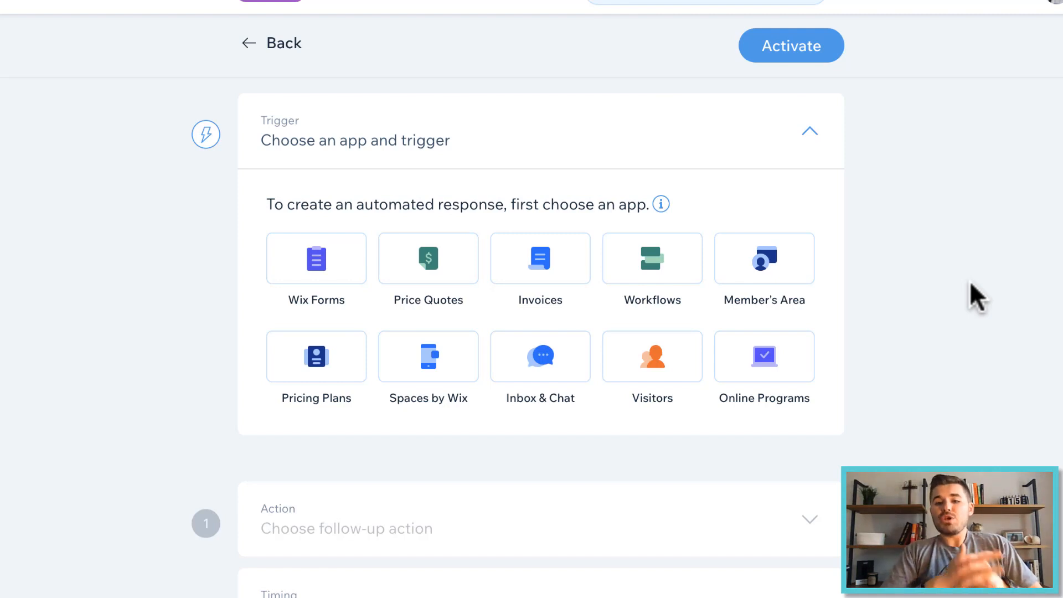
{"action": "mouse_move", "coordinate": [628, 329]}
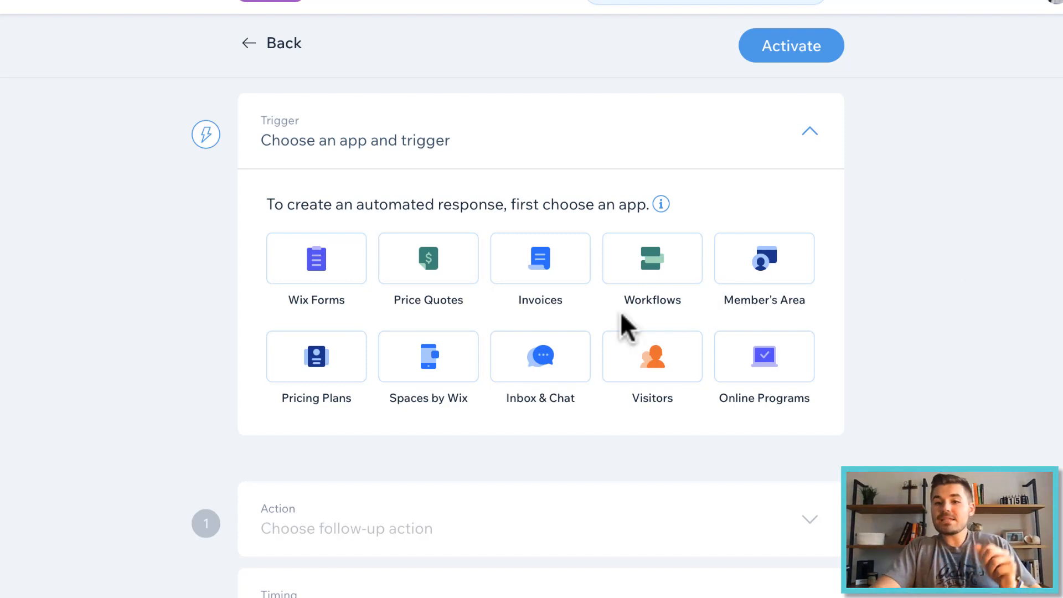
Choose Member's Area as the trigger app, triggering on 'Visitor signs up as a site member'
{"action": "left_click", "coordinate": [763, 259]}
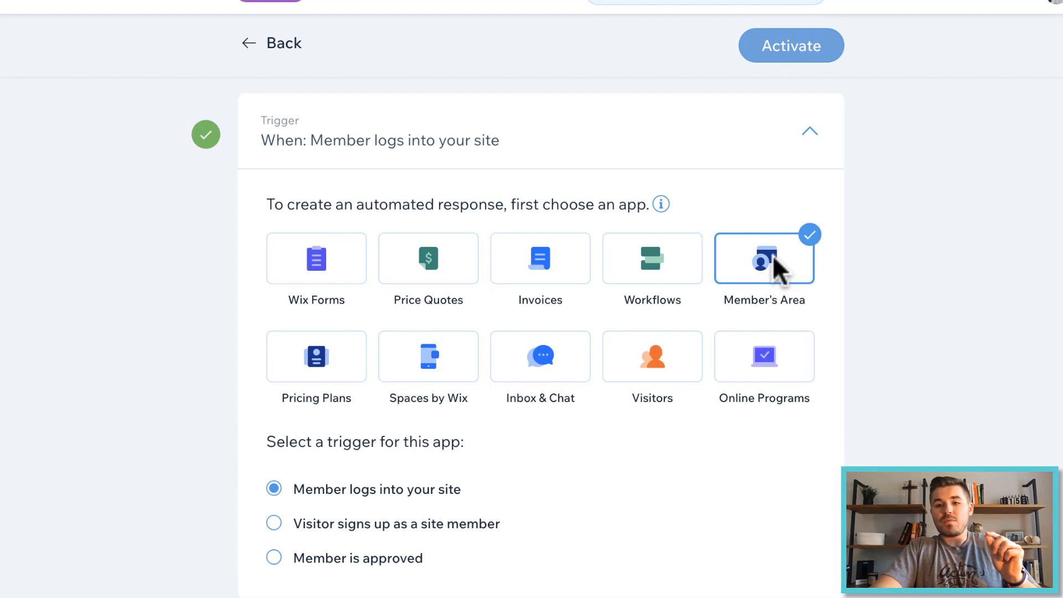
{"action": "scroll", "scroll_direction": "down", "scroll_amount": 3}
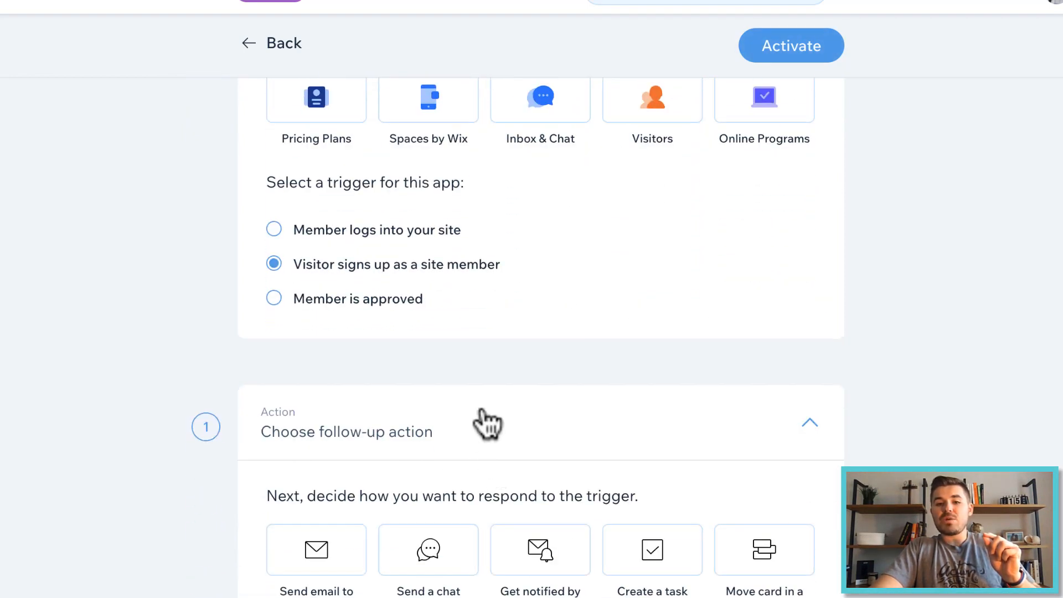
{"action": "scroll", "scroll_direction": "down", "scroll_amount": 3}
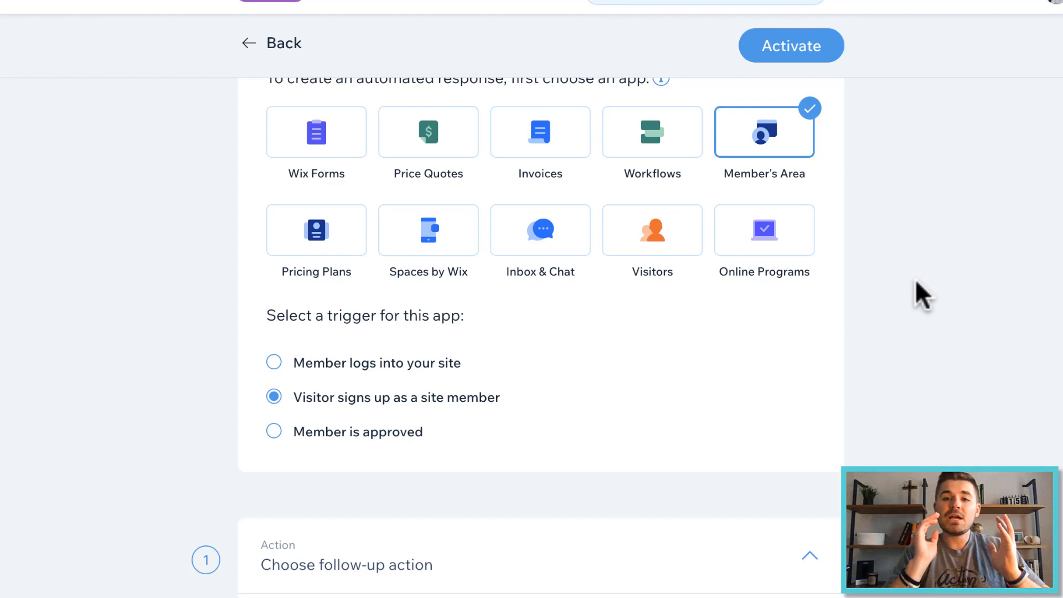
{"action": "mouse_move", "coordinate": [753, 153]}
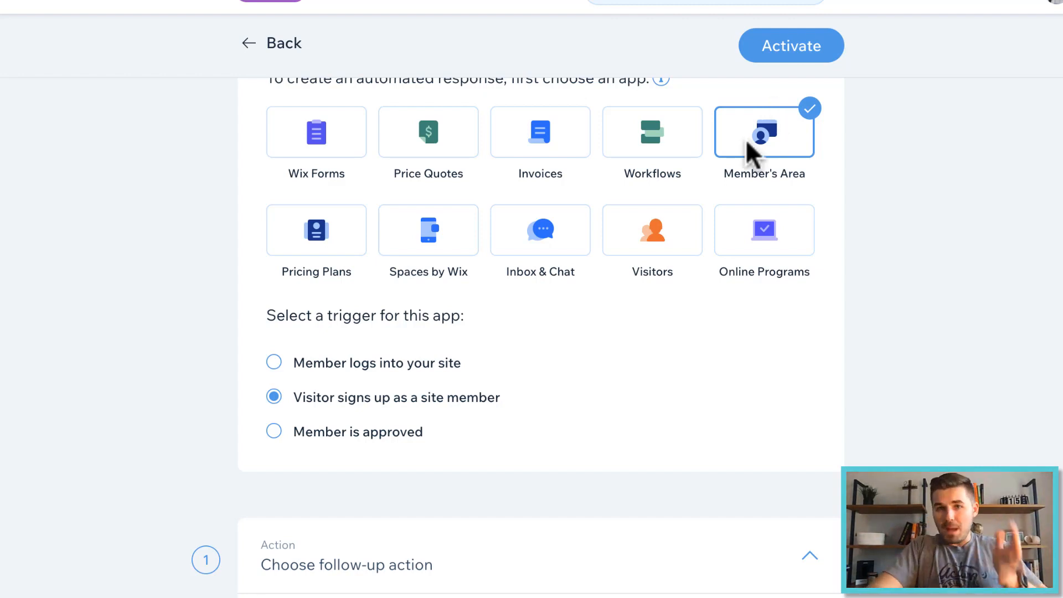
{"action": "mouse_move", "coordinate": [423, 363]}
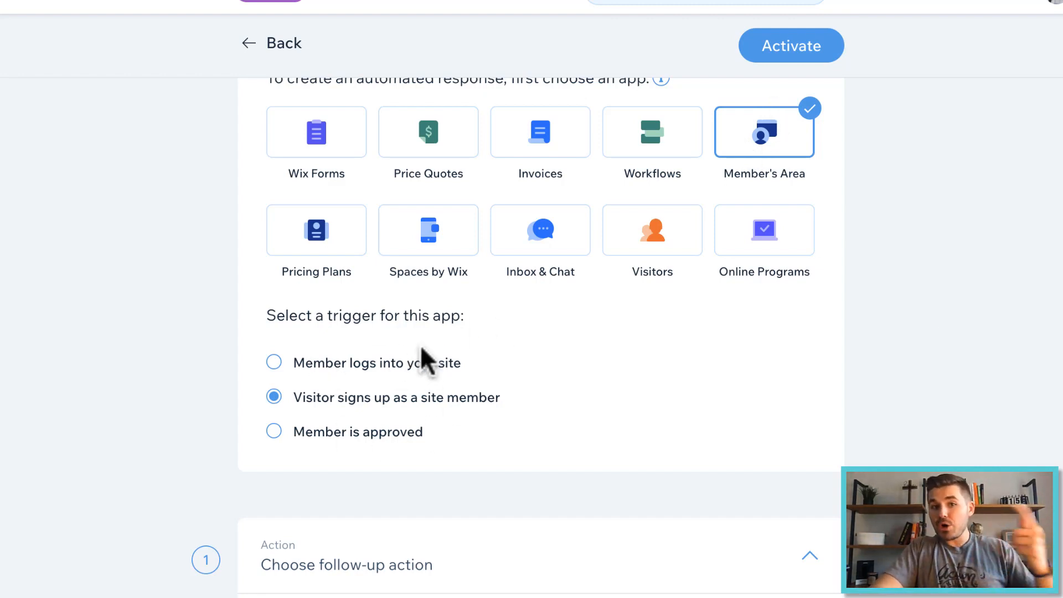
{"action": "mouse_move", "coordinate": [383, 420]}
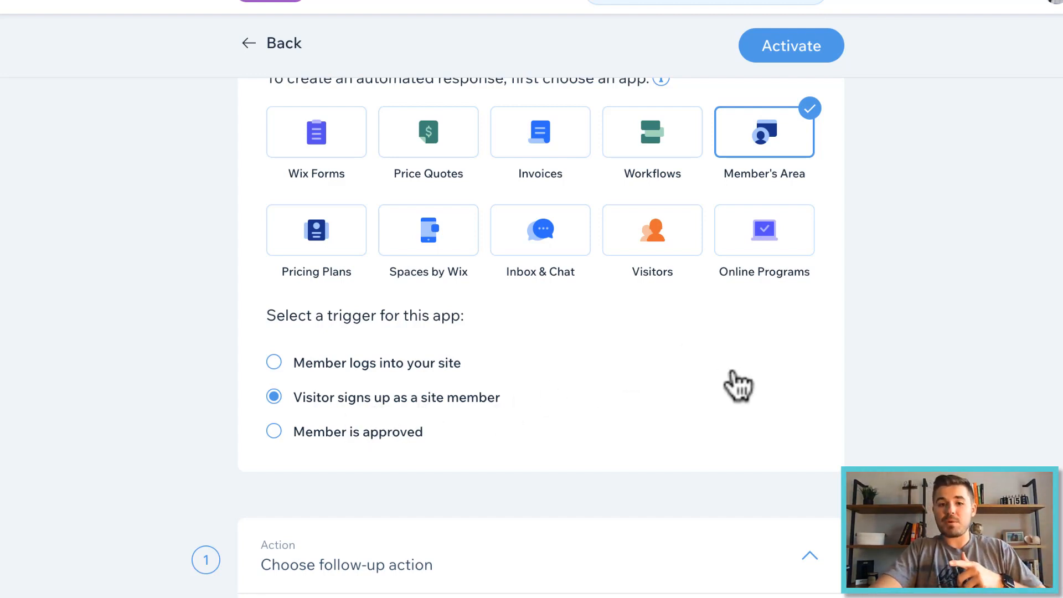
{"action": "scroll", "scroll_direction": "down", "scroll_amount": 3}
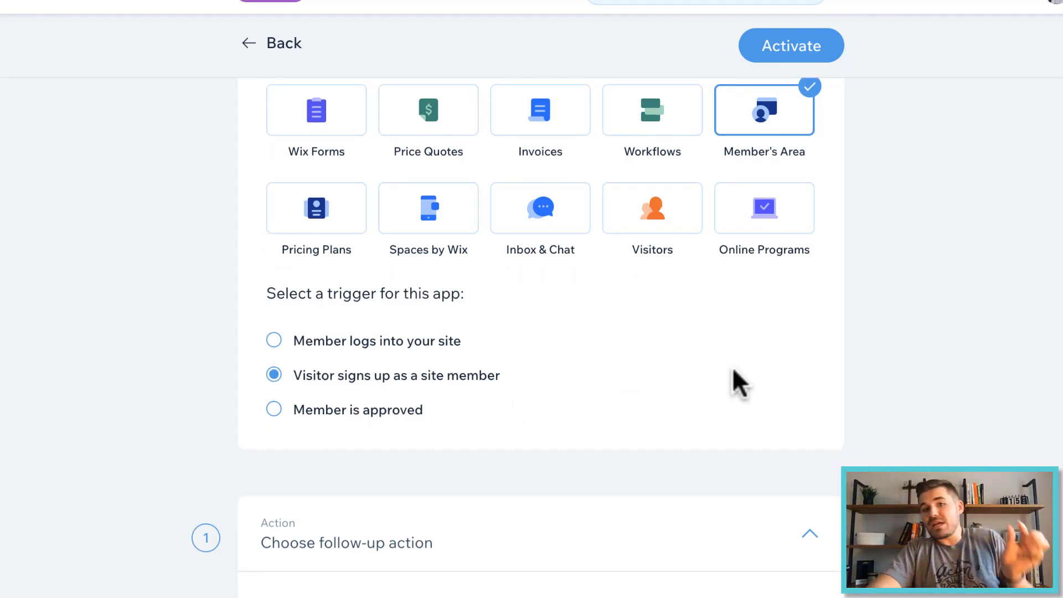
{"action": "scroll", "scroll_direction": "down", "scroll_amount": 3}
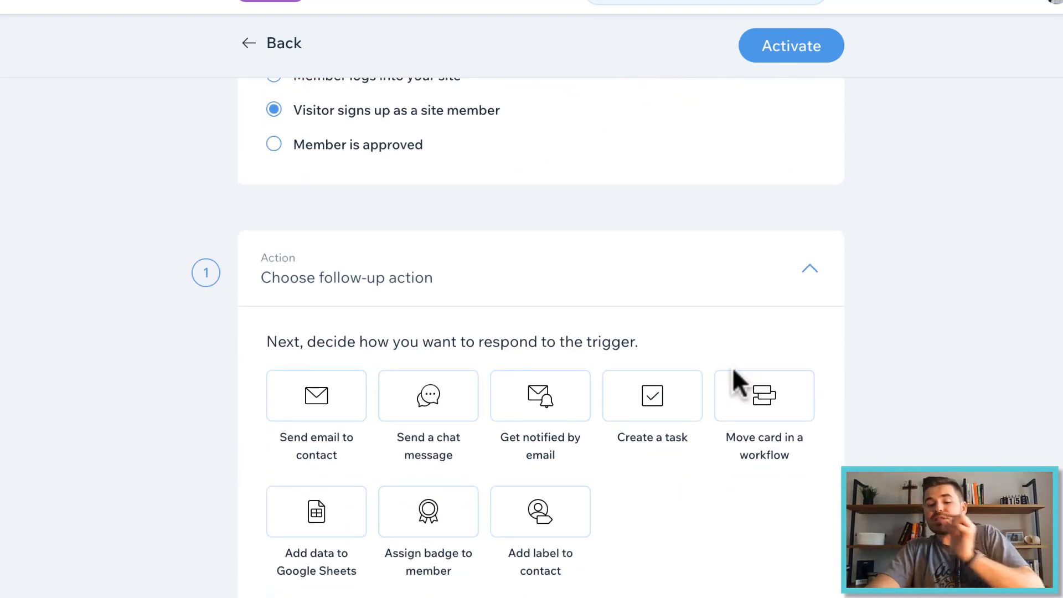
{"action": "scroll", "scroll_direction": "down", "scroll_amount": 3}
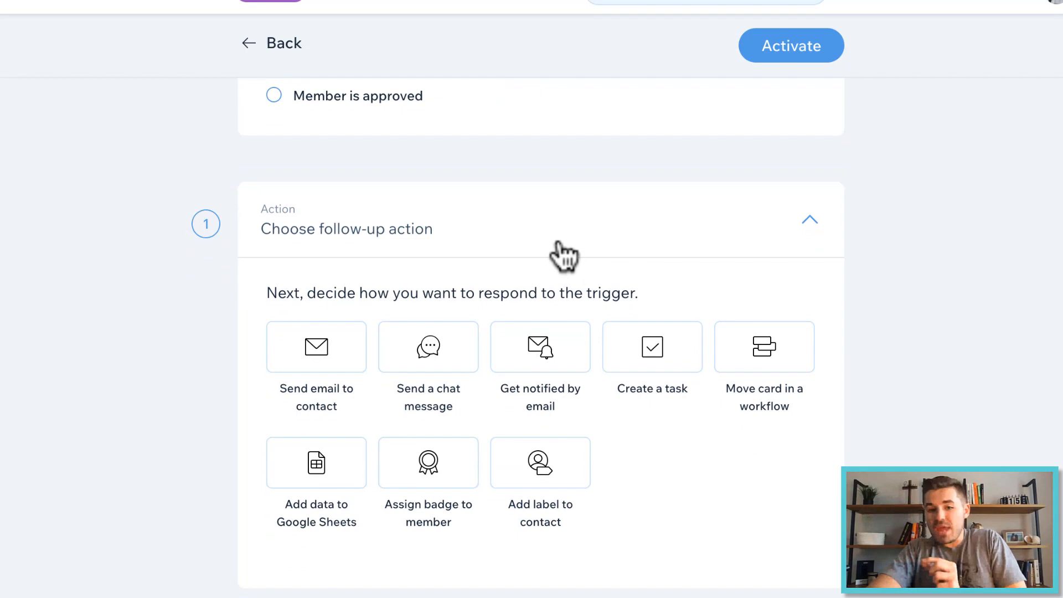
{"action": "mouse_move", "coordinate": [787, 505]}
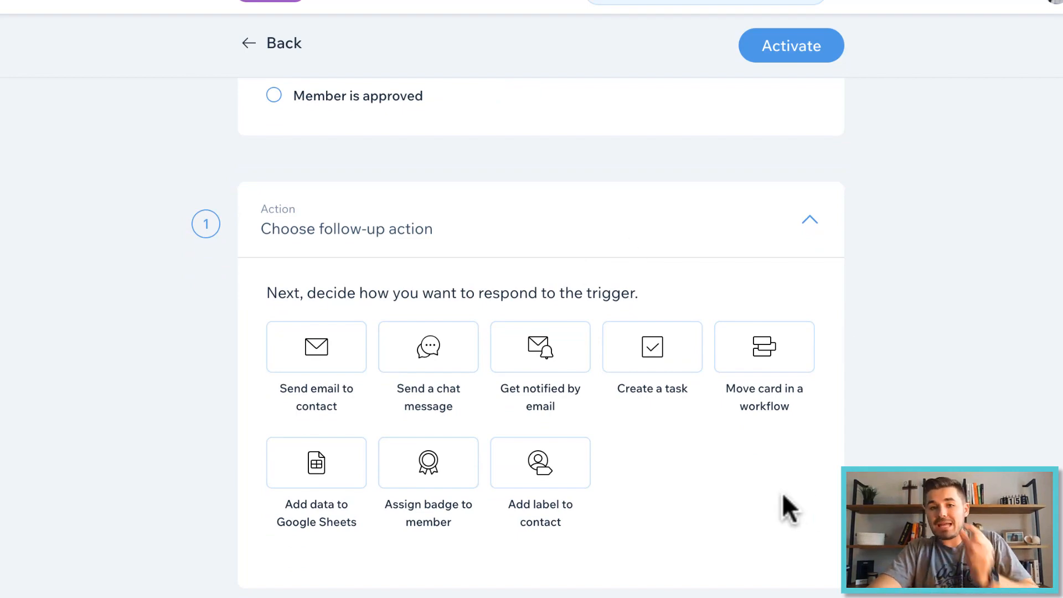
Set the action to 'Send email to contact' and review the sender details and email template
{"action": "left_click", "coordinate": [317, 347]}
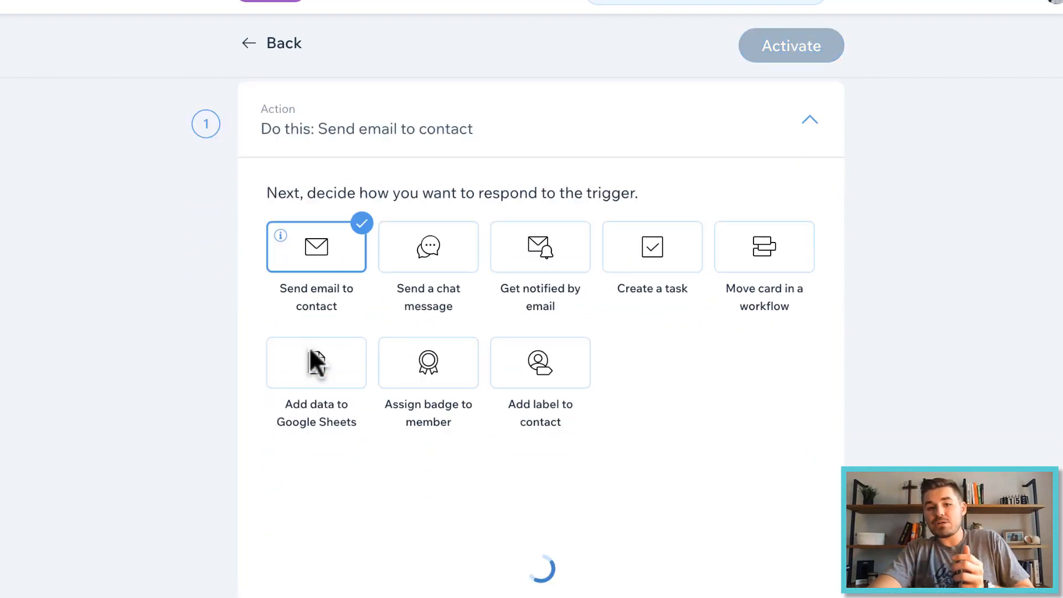
{"action": "scroll", "scroll_direction": "down", "scroll_amount": 3}
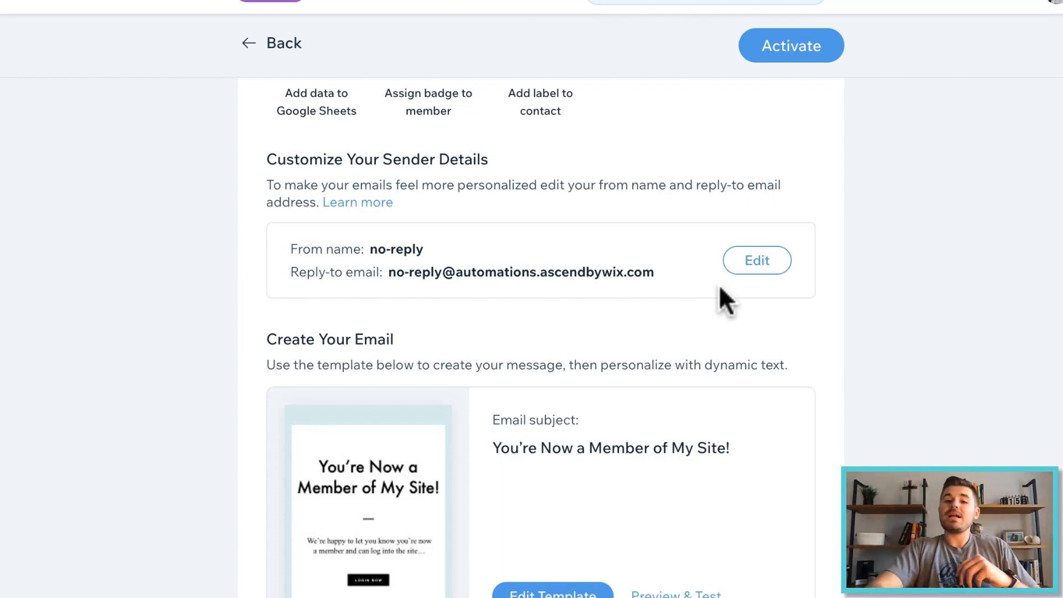
{"action": "scroll", "scroll_direction": "down", "scroll_amount": 3}
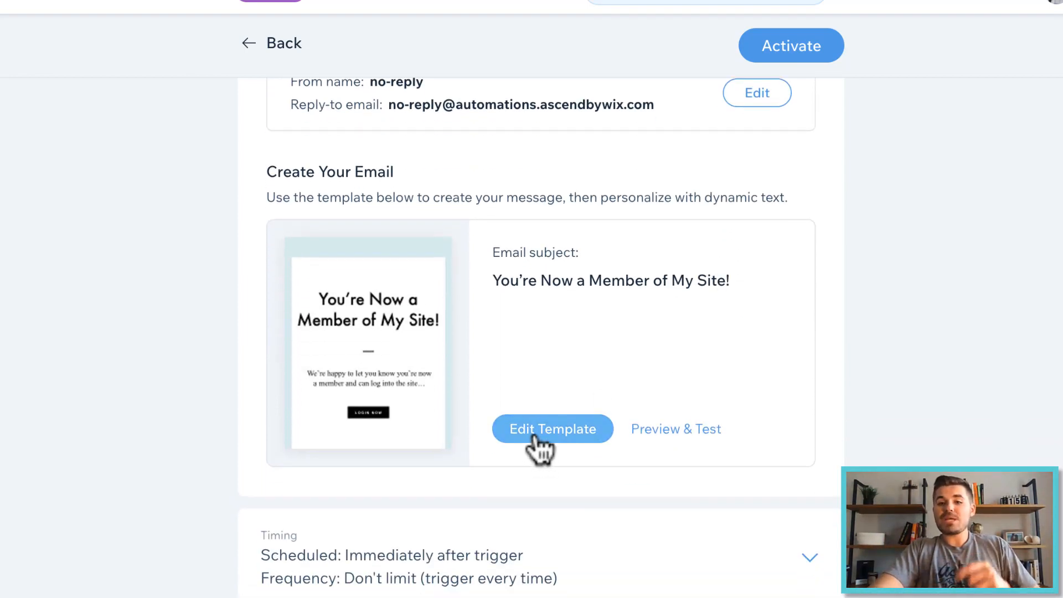
{"action": "mouse_move", "coordinate": [558, 378]}
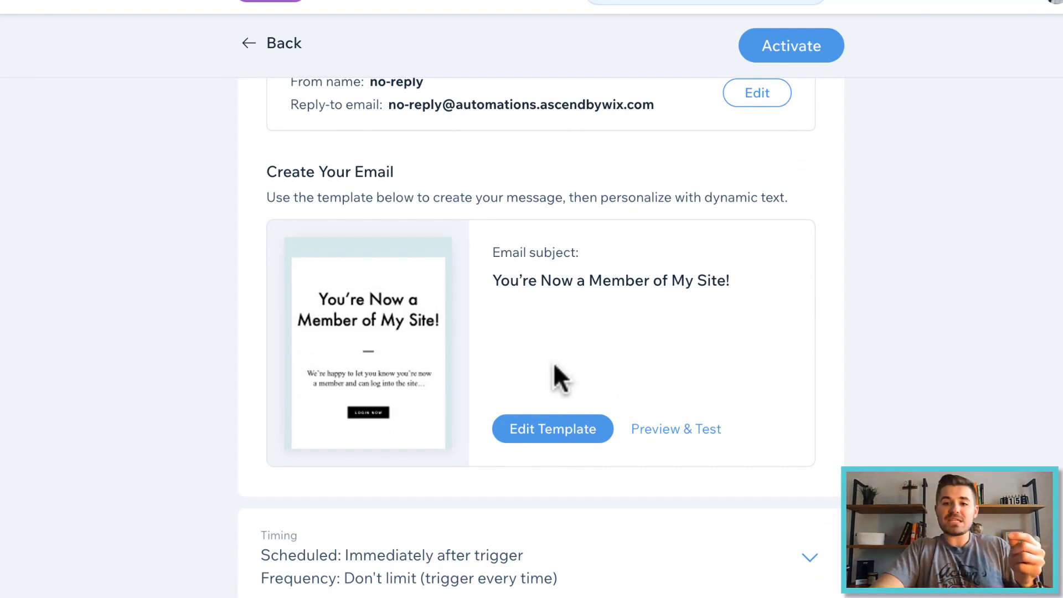
{"action": "mouse_move", "coordinate": [707, 329]}
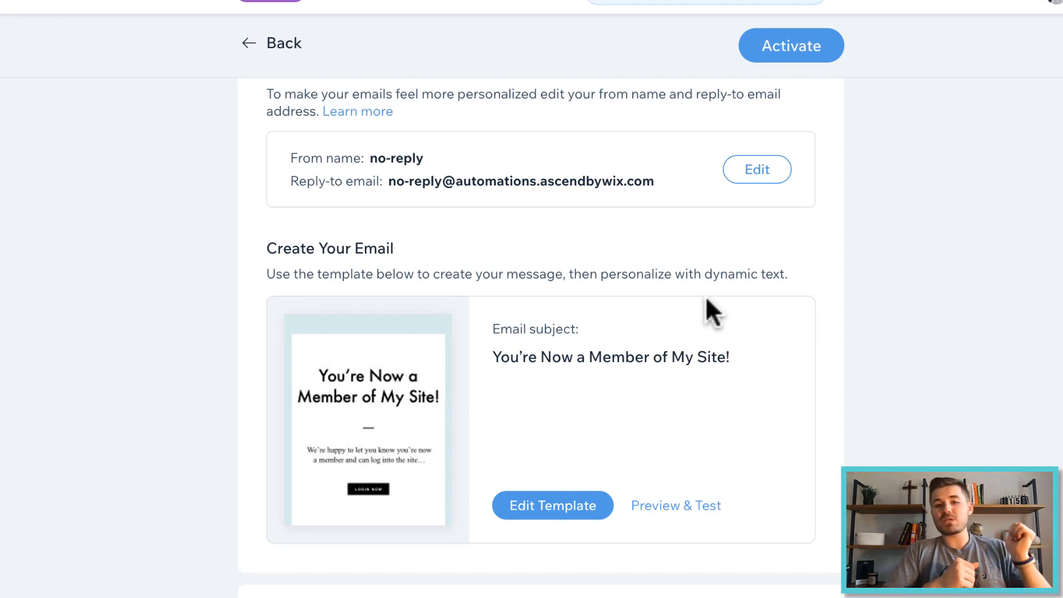
{"action": "scroll", "scroll_direction": "down", "scroll_amount": 3}
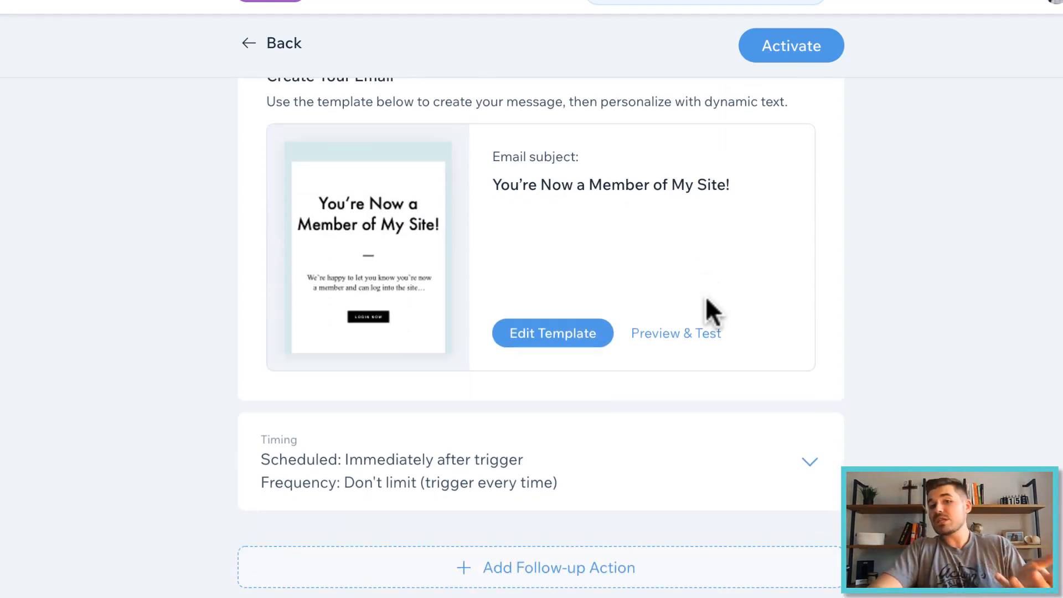
Delay the action by a custom 2 hours and check the frequency limit stays unlimited
{"action": "left_click", "coordinate": [810, 462]}
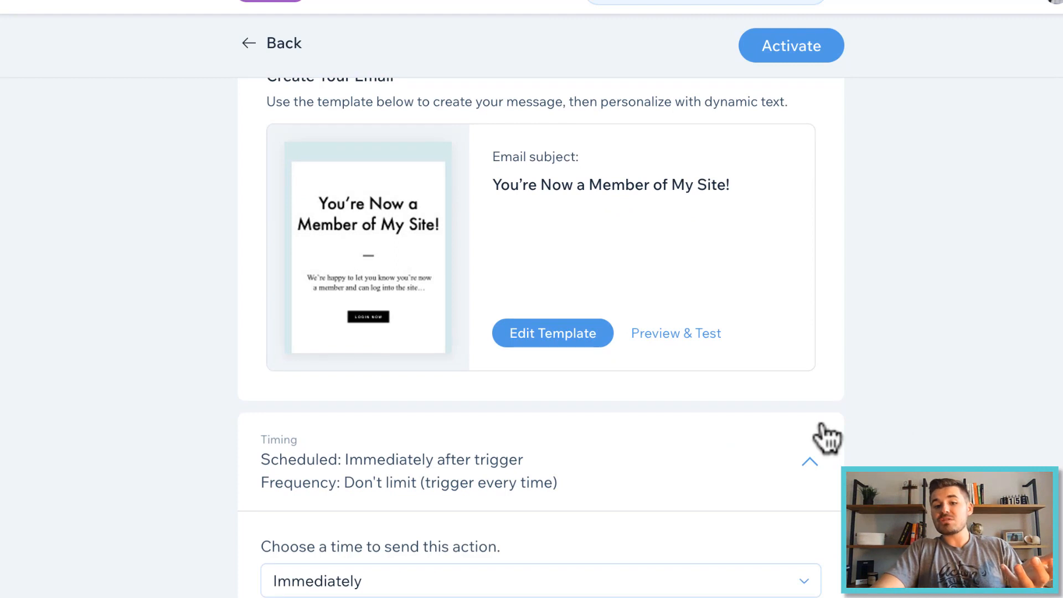
{"action": "scroll", "scroll_direction": "down", "scroll_amount": 3}
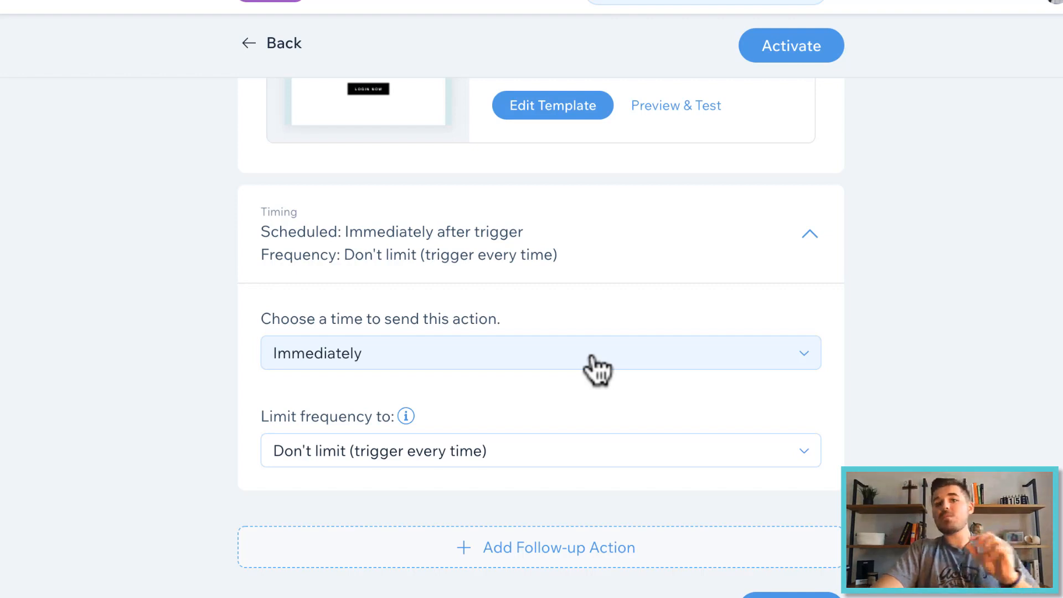
{"action": "left_click", "coordinate": [540, 353]}
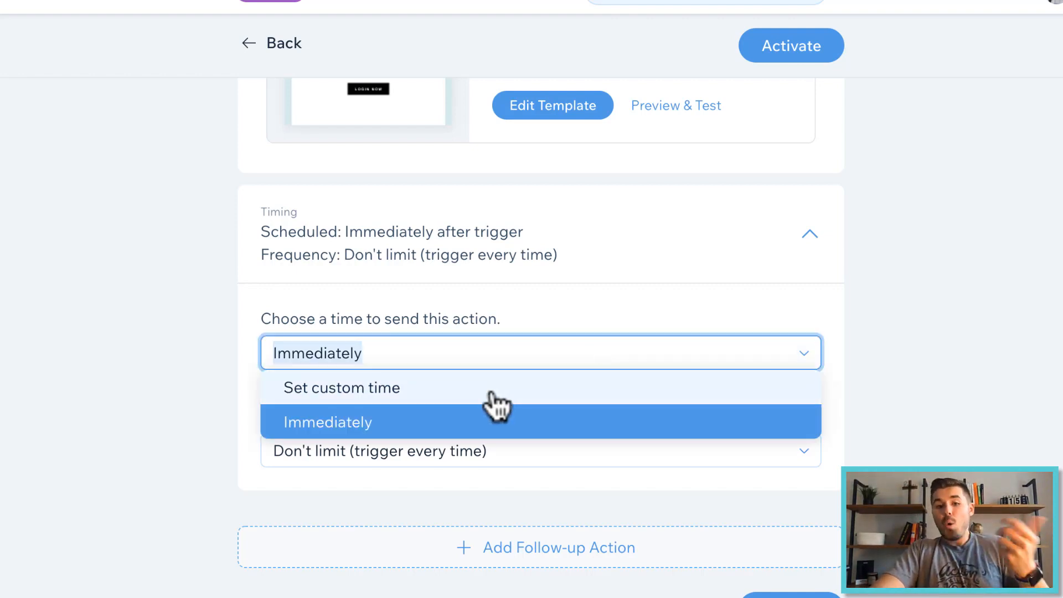
{"action": "left_click", "coordinate": [342, 388]}
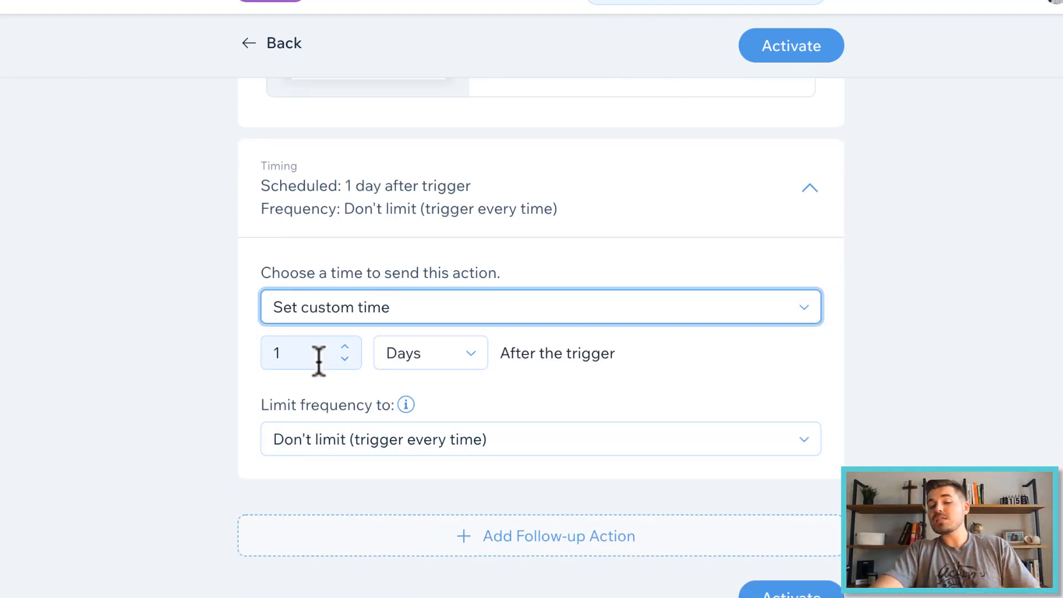
{"action": "left_click", "coordinate": [430, 353]}
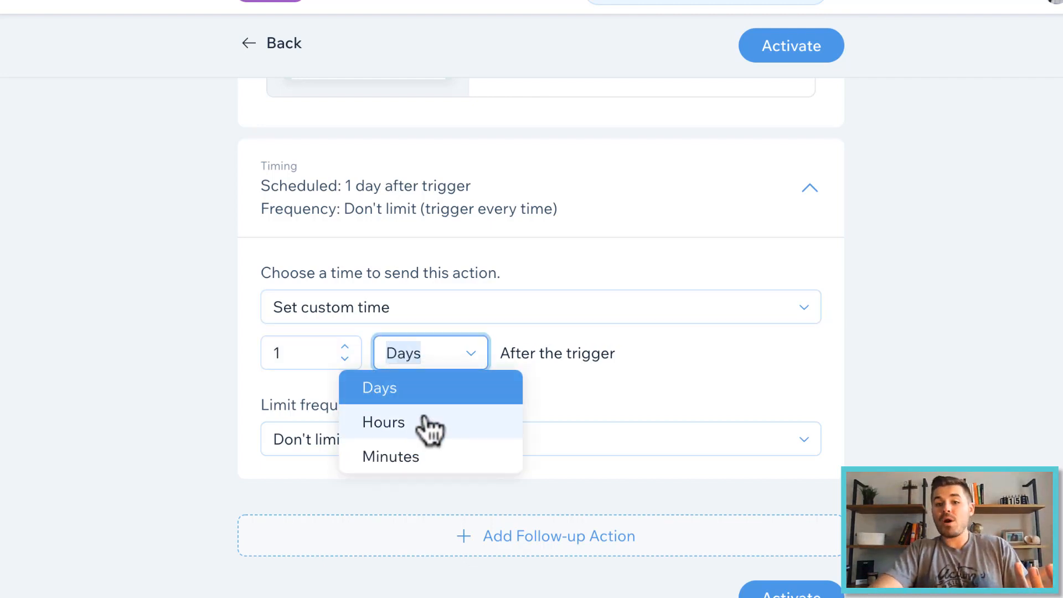
{"action": "left_click", "coordinate": [391, 456]}
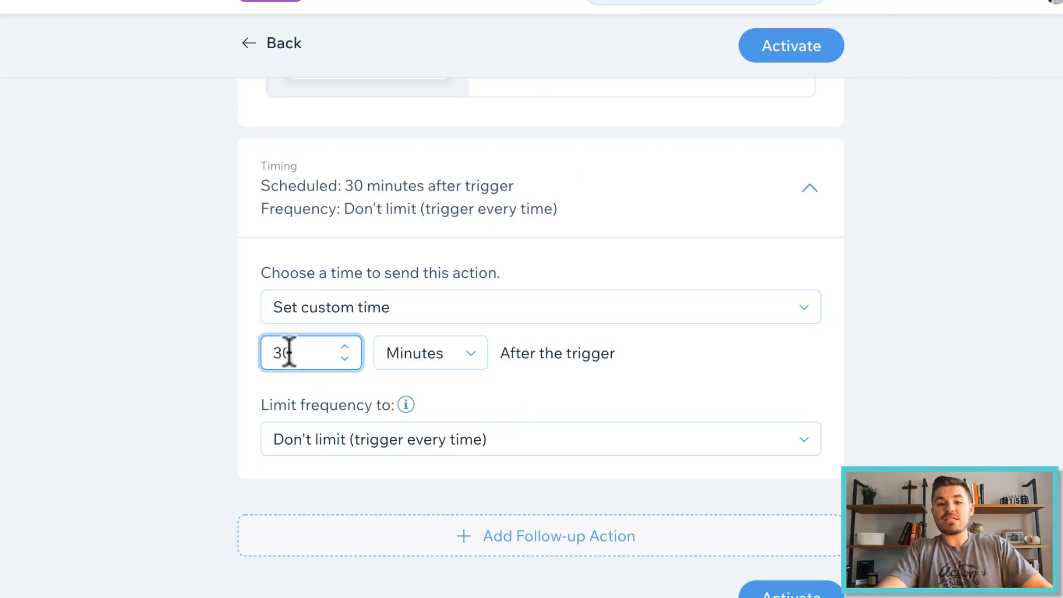
{"action": "left_click", "coordinate": [429, 353]}
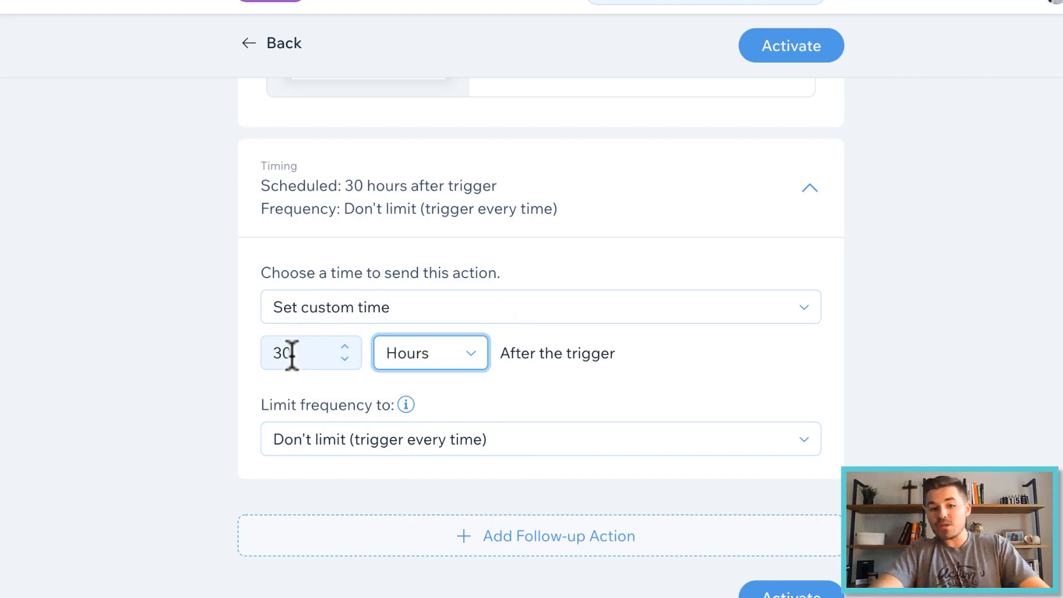
{"action": "type", "text": "2"}
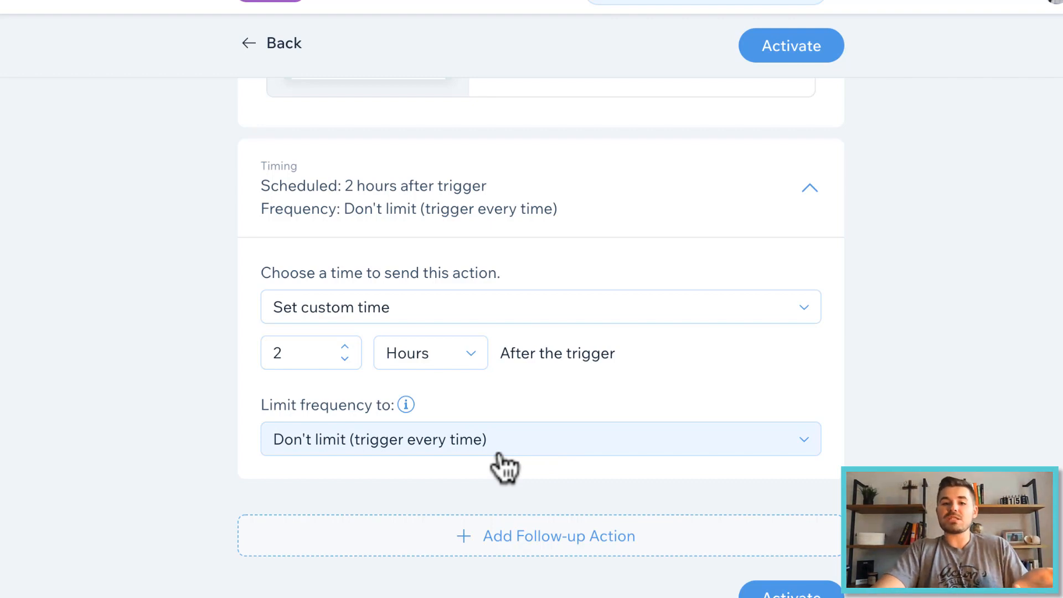
{"action": "left_click", "coordinate": [539, 438]}
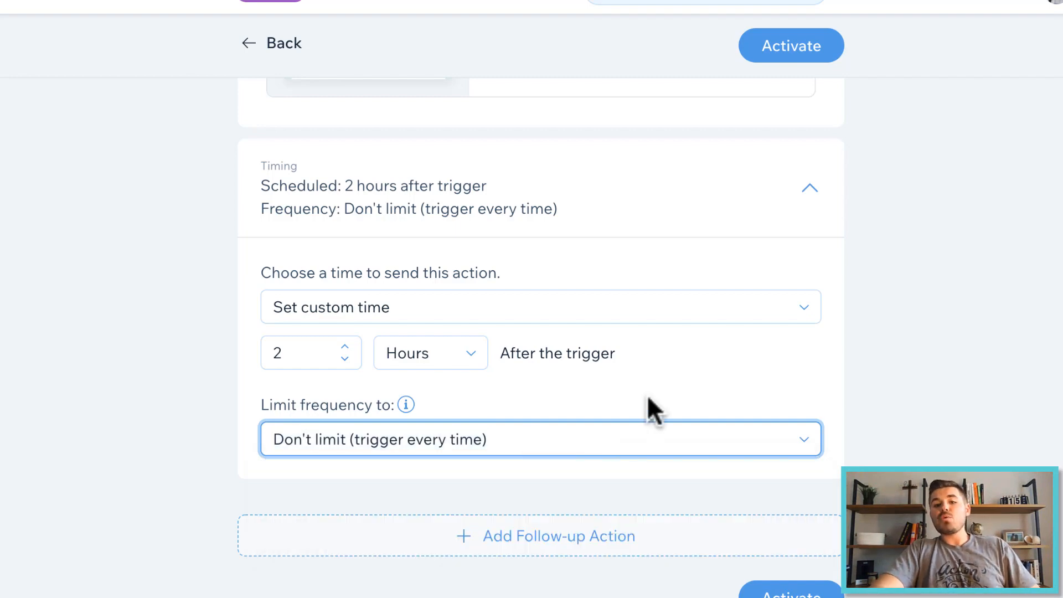
{"action": "mouse_move", "coordinate": [849, 298]}
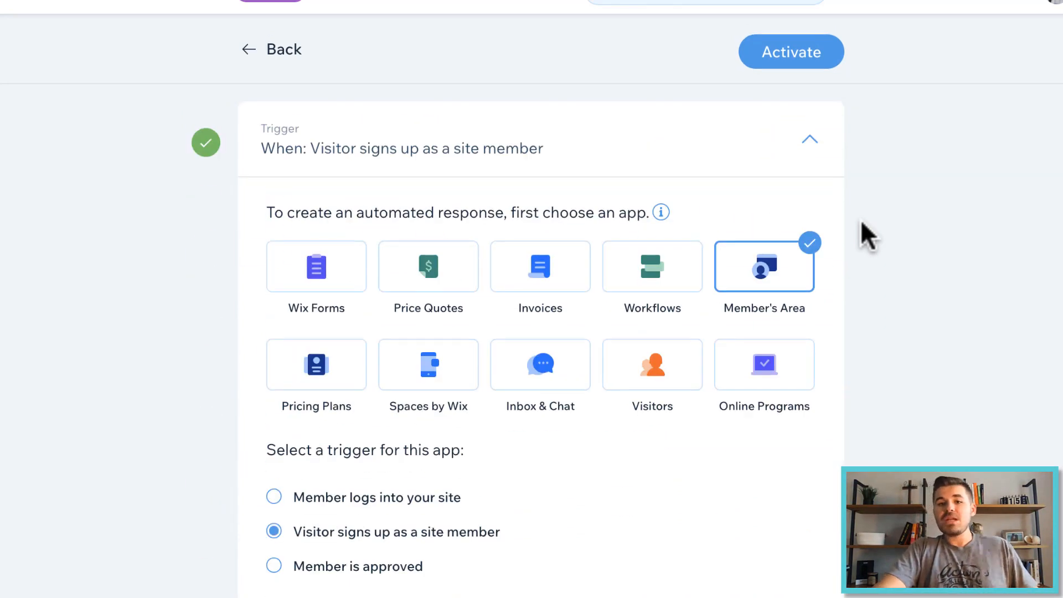
Switch the trigger to Price Quotes 'Price quote is sent' and the action to Create a task
{"action": "scroll", "scroll_direction": "down", "scroll_amount": 3}
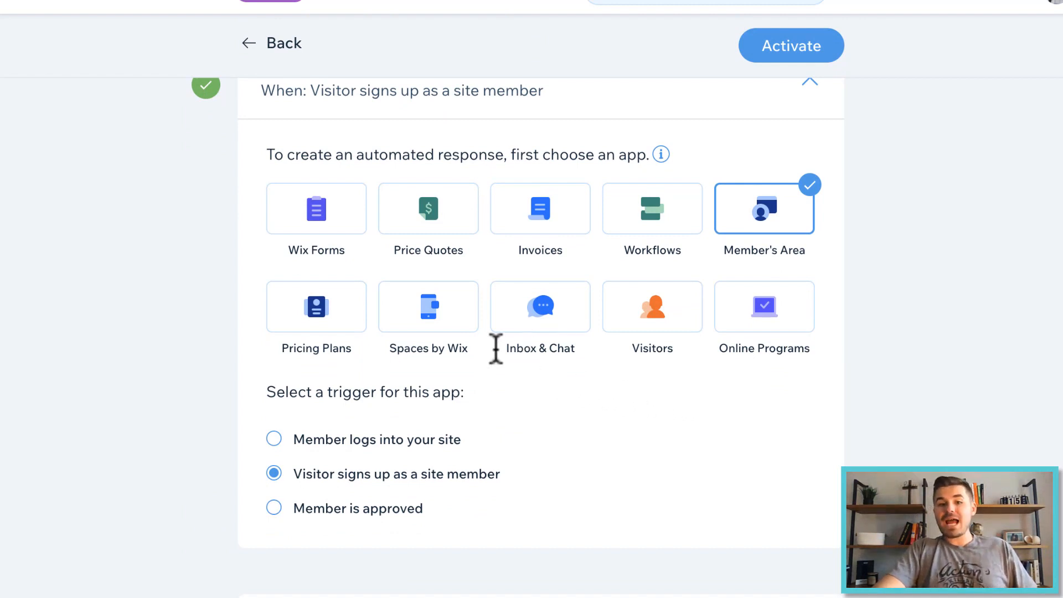
{"action": "left_click", "coordinate": [428, 208]}
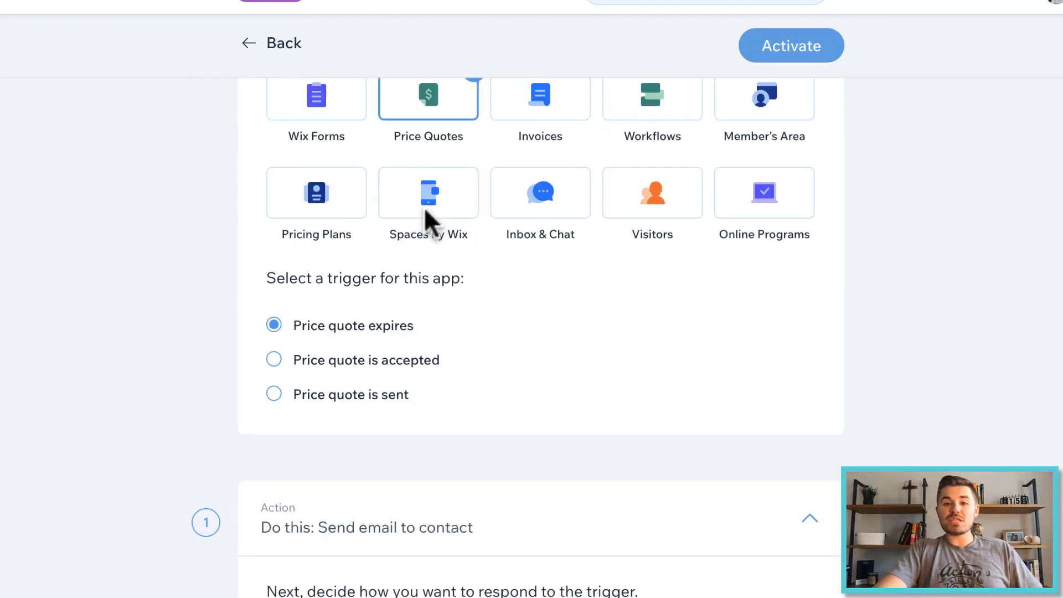
{"action": "scroll", "scroll_direction": "down", "scroll_amount": 3}
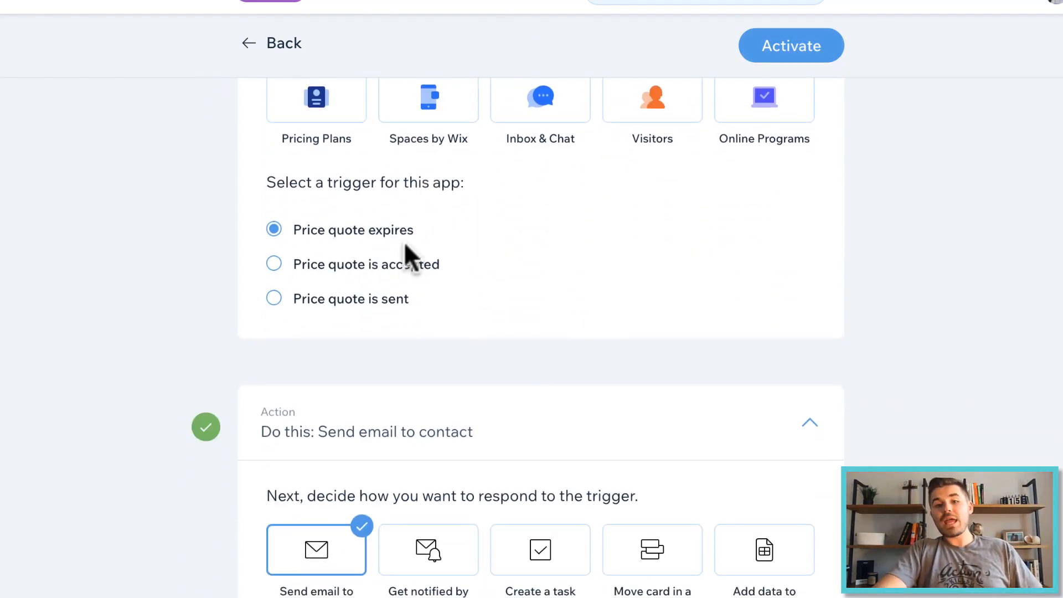
{"action": "left_click", "coordinate": [273, 298]}
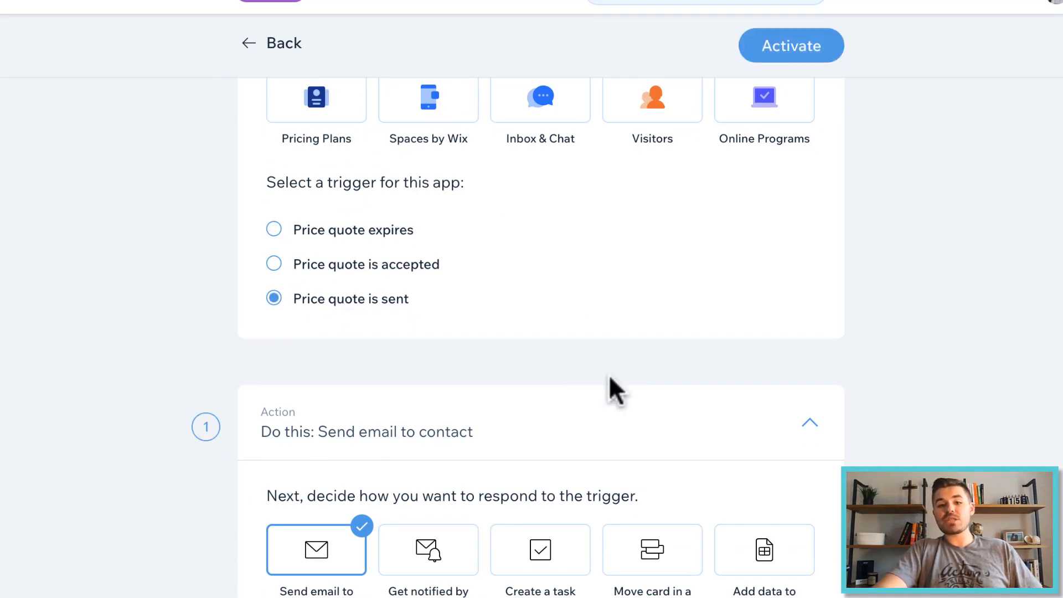
{"action": "left_click", "coordinate": [541, 412]}
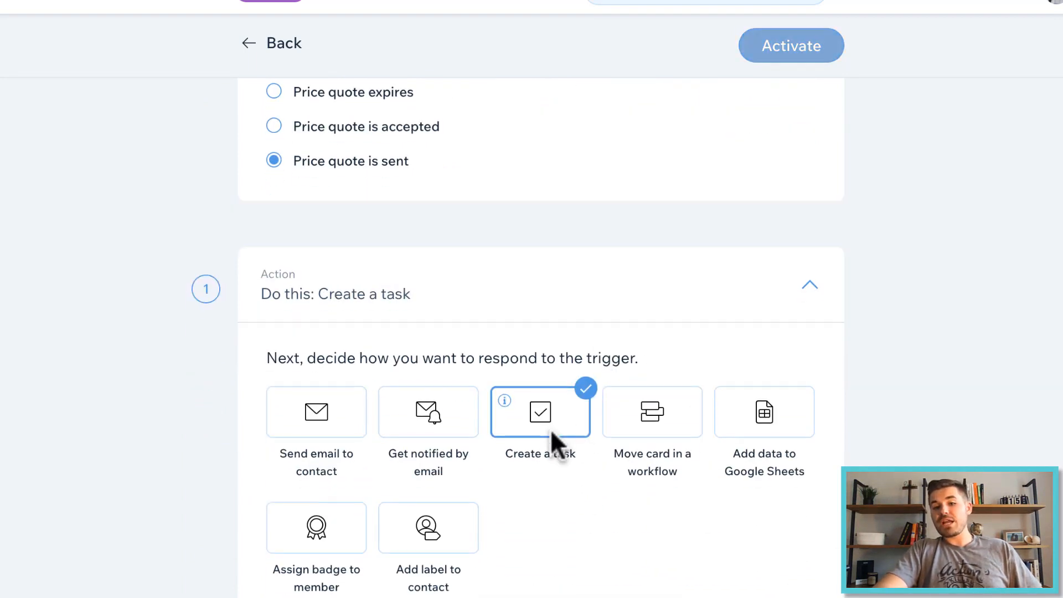
Enter the task 'Follow up if invoice is not paid' and assign it to yourself
{"action": "scroll", "scroll_direction": "down", "scroll_amount": 3}
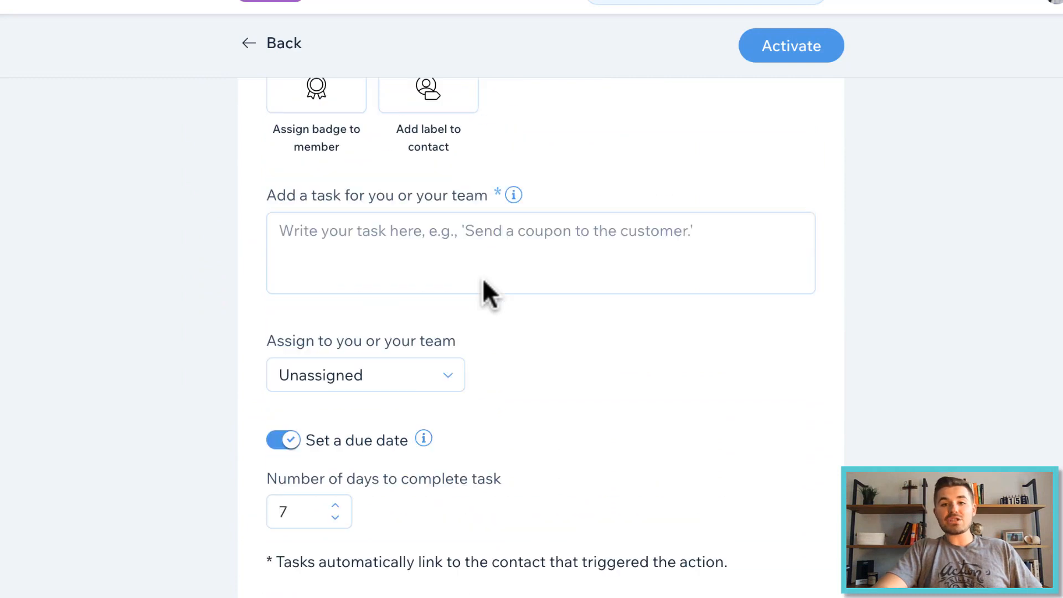
{"action": "type", "text": "Follow up if"}
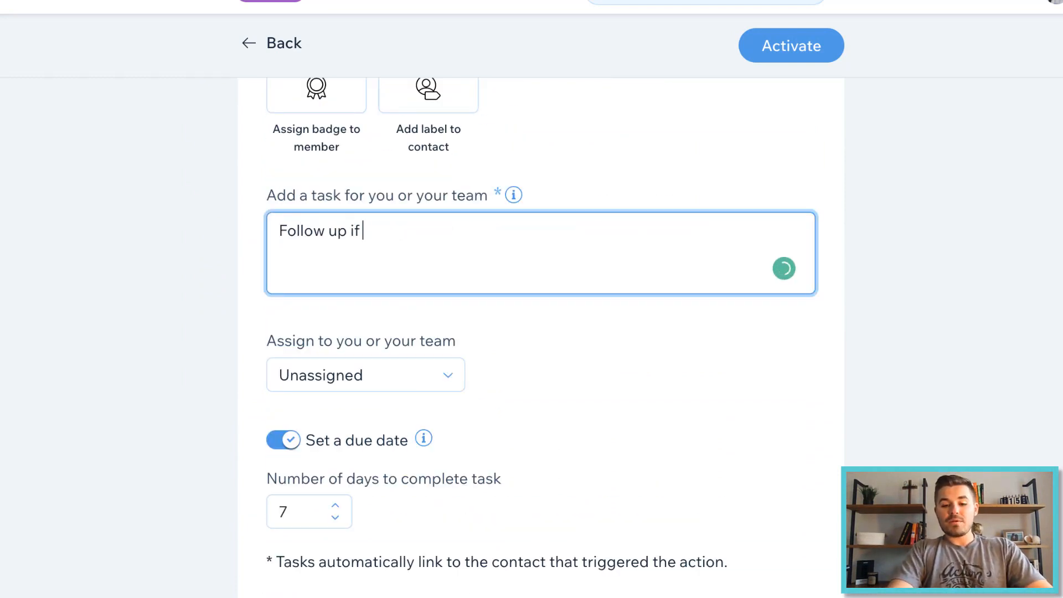
{"action": "type", "text": "invoice is not paid"}
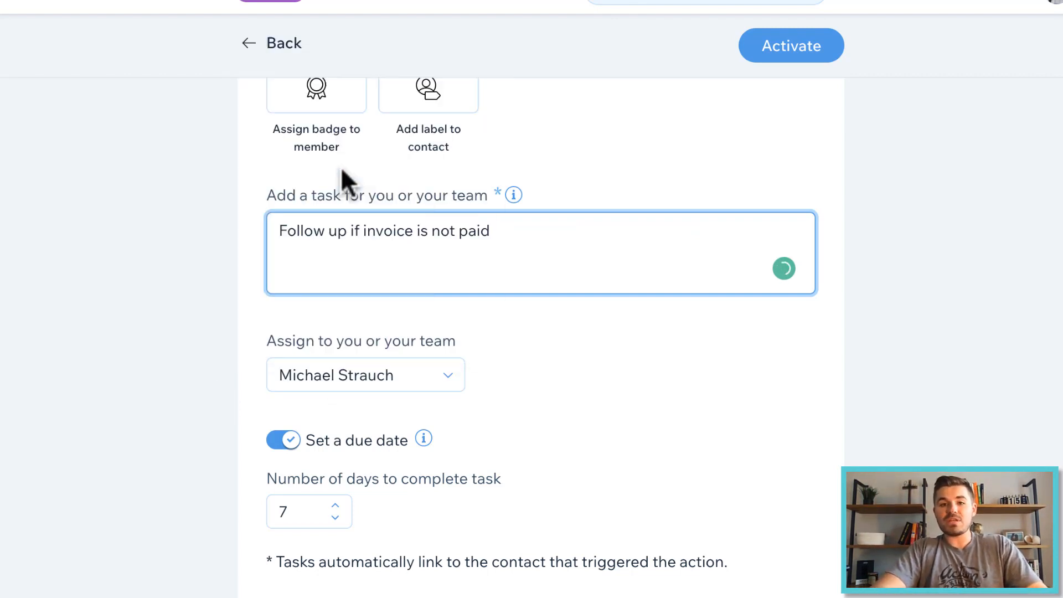
{"action": "scroll", "scroll_direction": "down", "scroll_amount": 3}
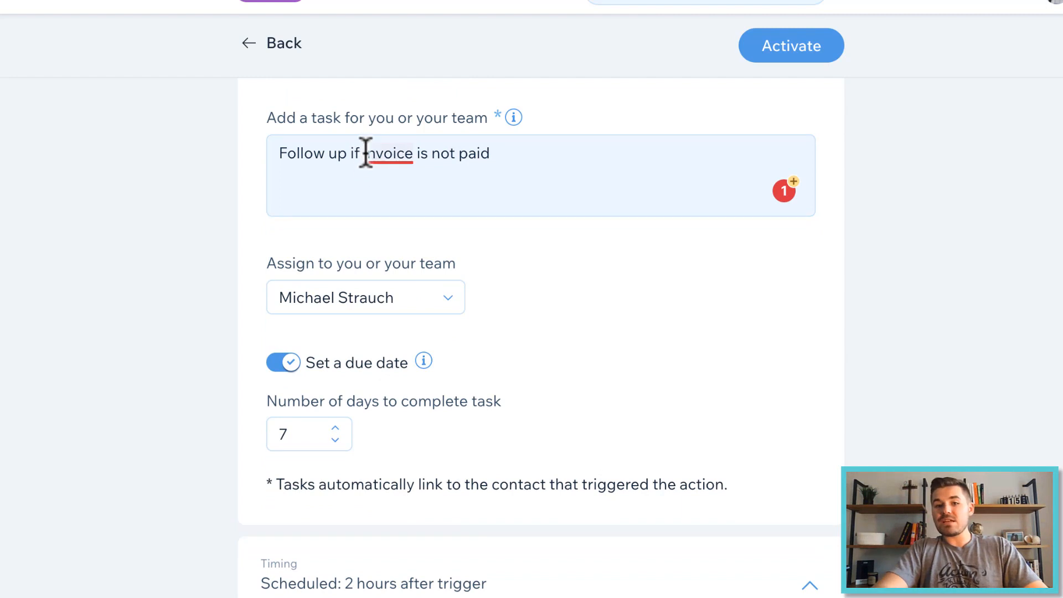
{"action": "scroll", "scroll_direction": "down", "scroll_amount": 3}
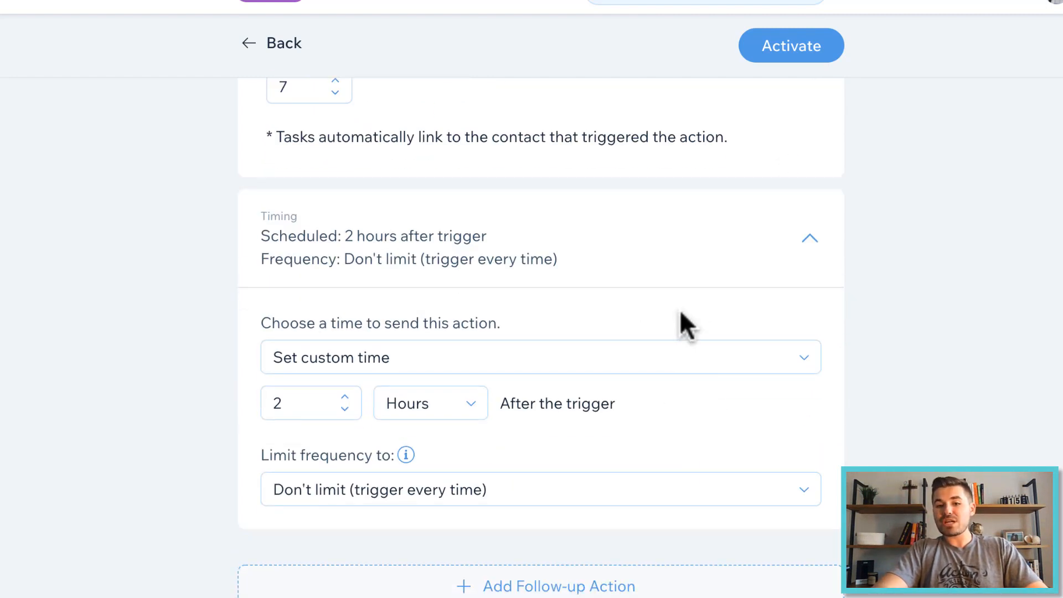
{"action": "left_click", "coordinate": [540, 357]}
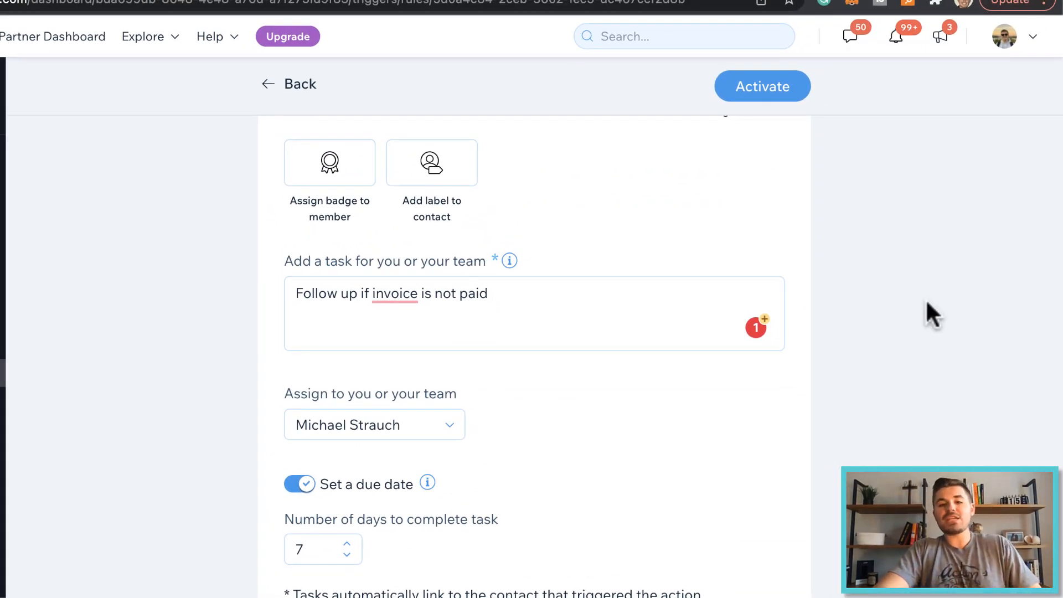
{"action": "mouse_move", "coordinate": [889, 330]}
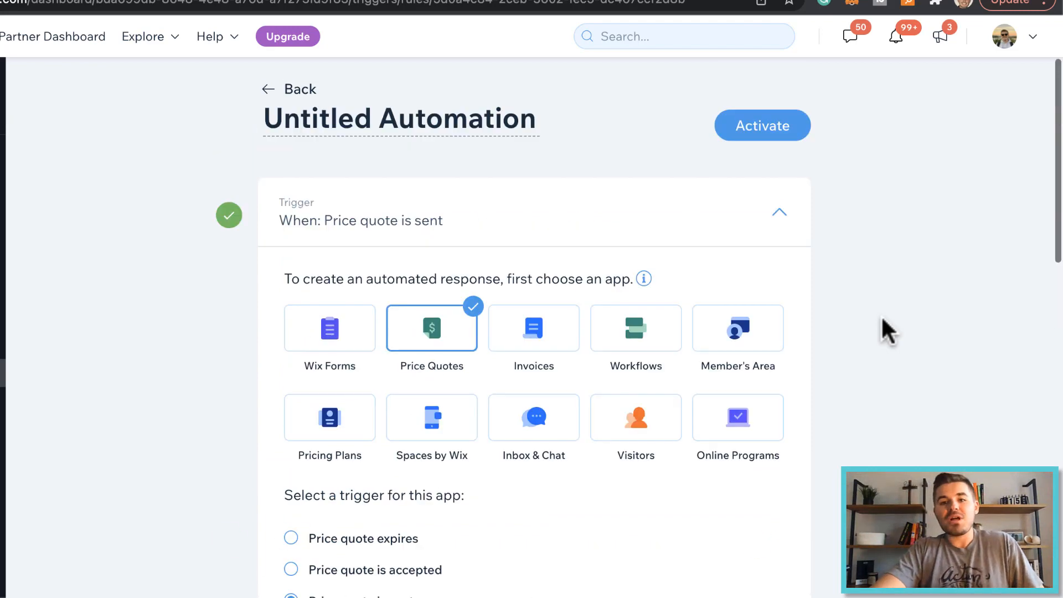
{"action": "mouse_move", "coordinate": [713, 478]}
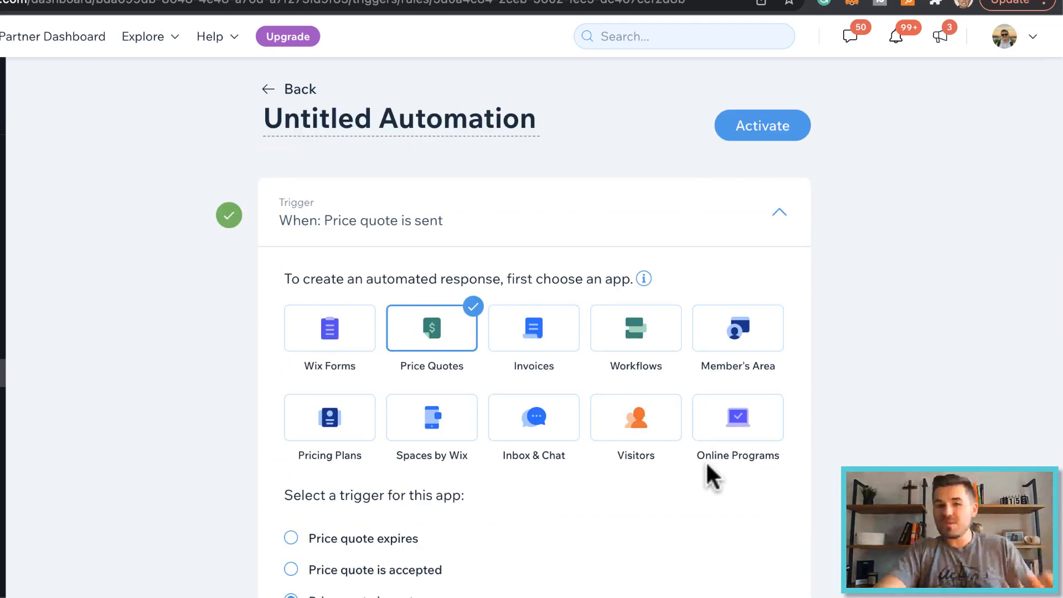
{"action": "mouse_move", "coordinate": [295, 384]}
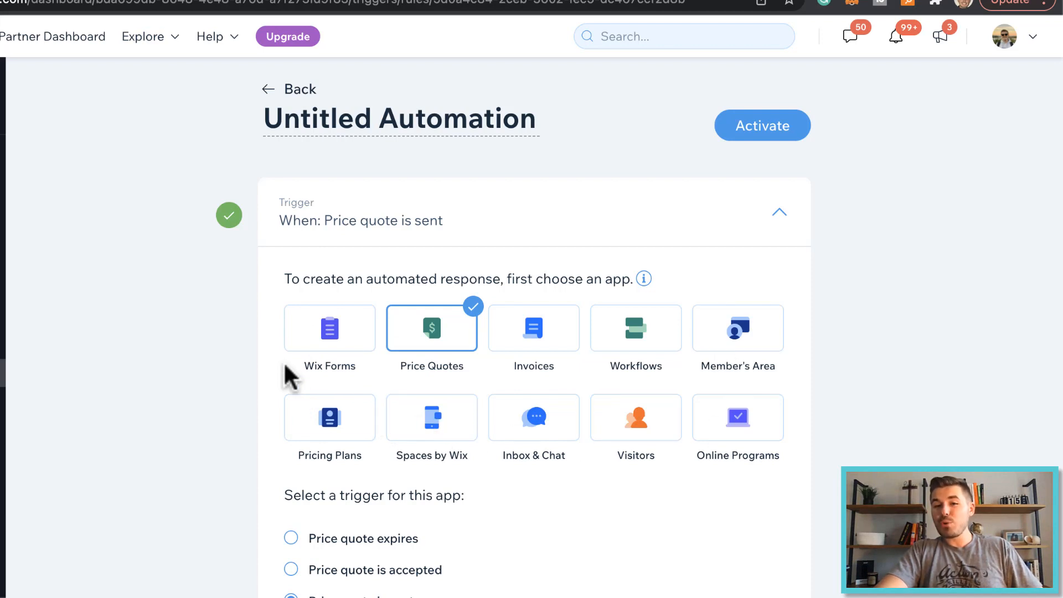
{"action": "mouse_move", "coordinate": [964, 359]}
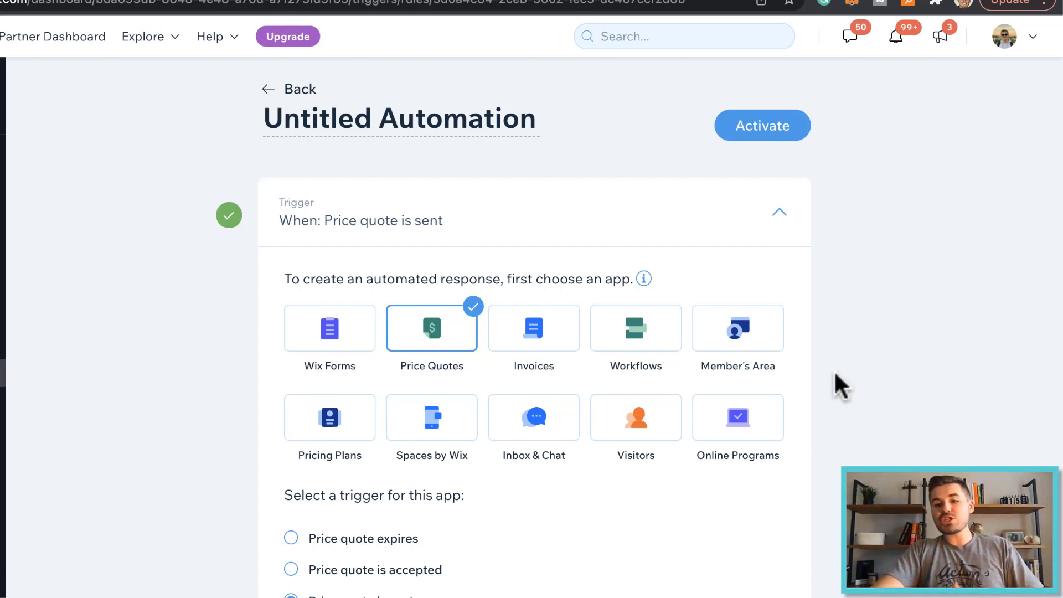
{"action": "mouse_move", "coordinate": [919, 387]}
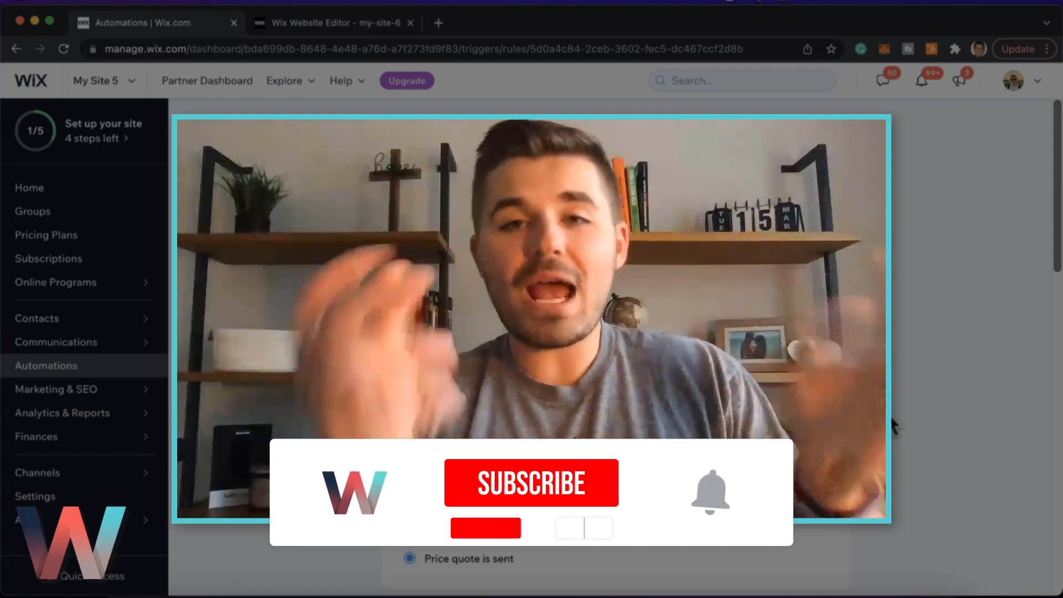
{"action": "left_click", "coordinate": [532, 483]}
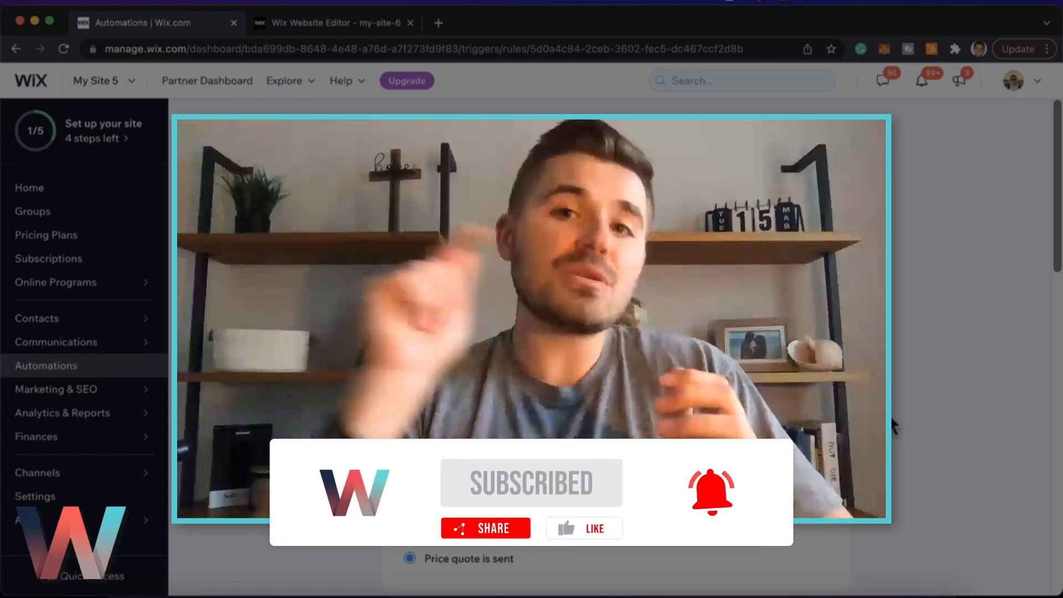